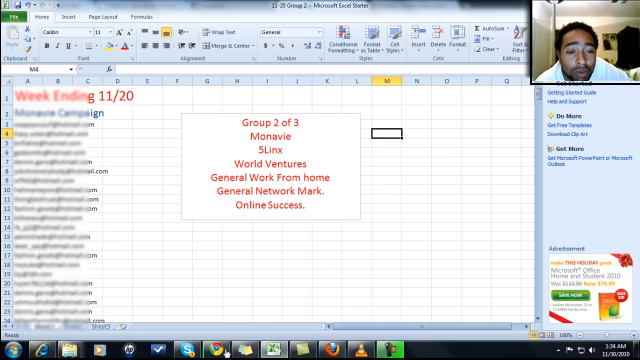
scroll(down, 3)
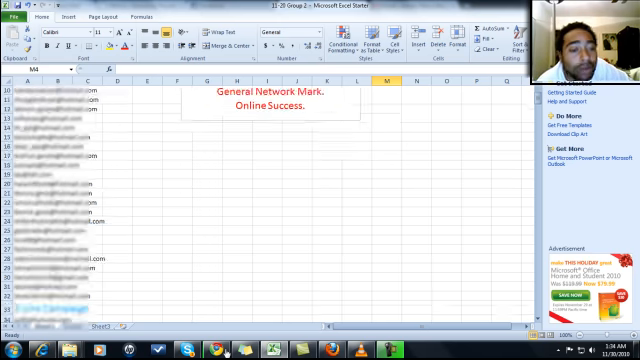
scroll(down, 3)
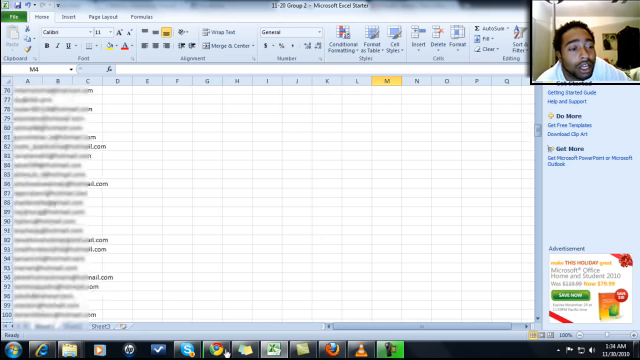
scroll(down, 3)
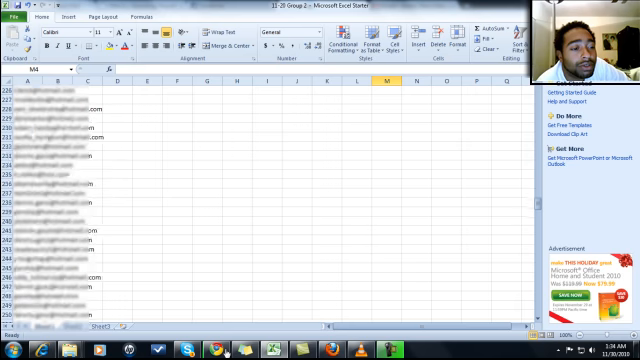
scroll(down, 3)
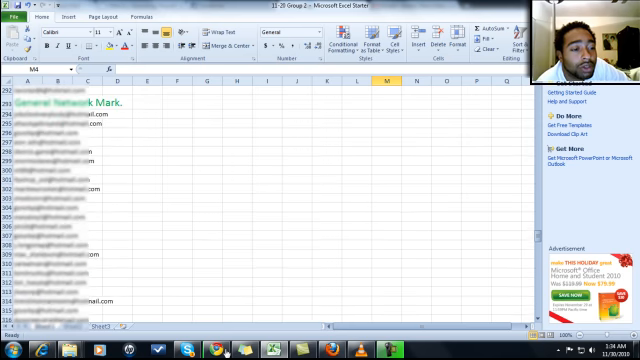
scroll(down, 3)
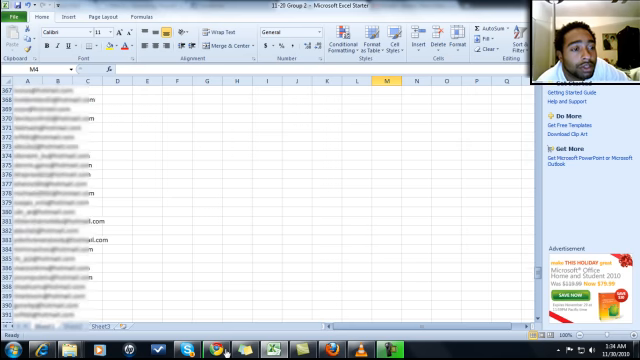
scroll(down, 3)
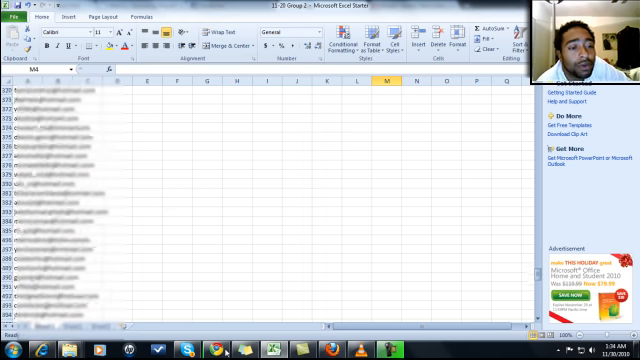
scroll(up, 3)
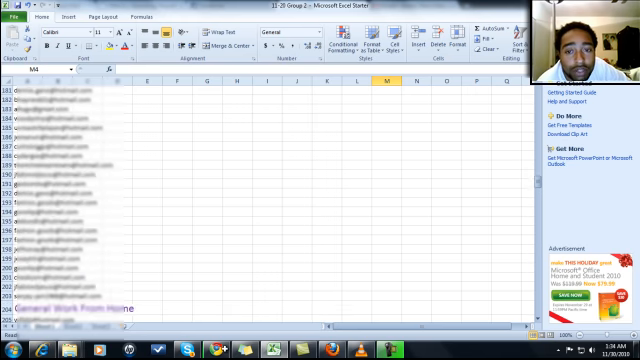
scroll(up, 3)
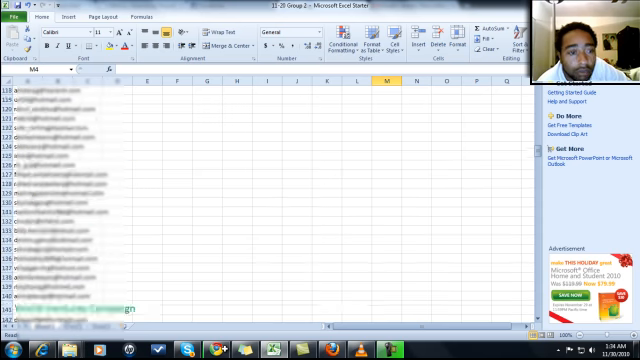
scroll(up, 3)
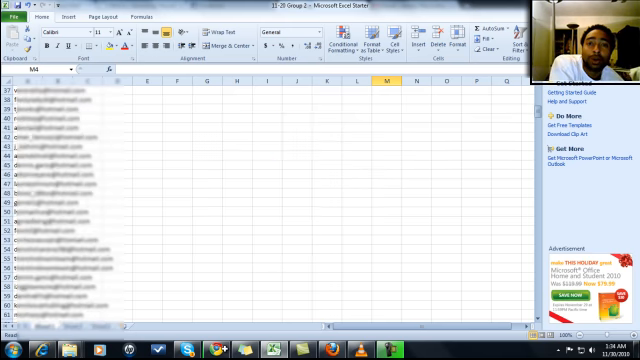
scroll(down, 3)
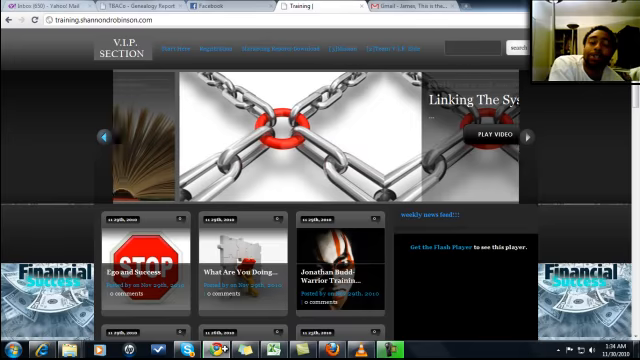
scroll(down, 3)
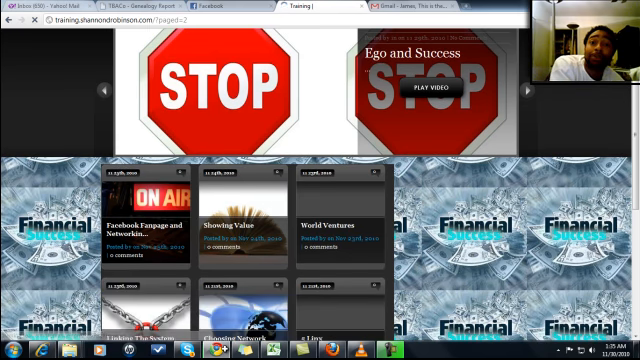
scroll(down, 3)
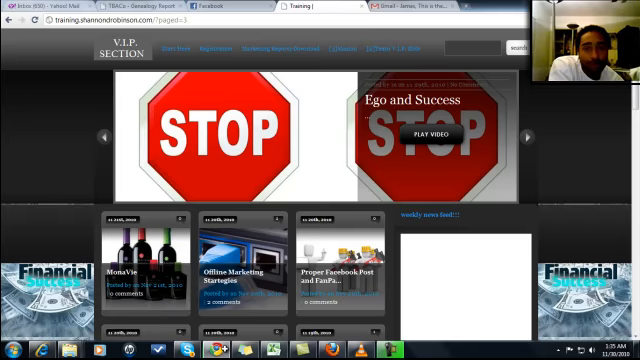
scroll(down, 3)
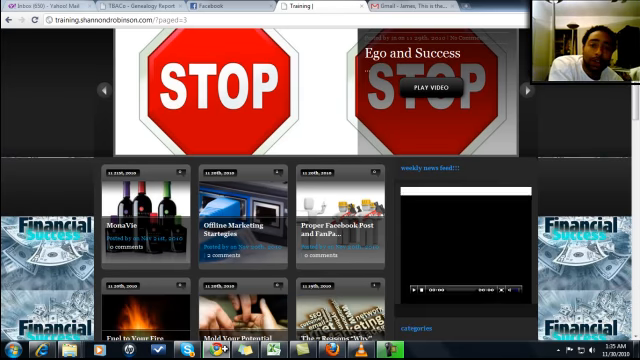
scroll(down, 3)
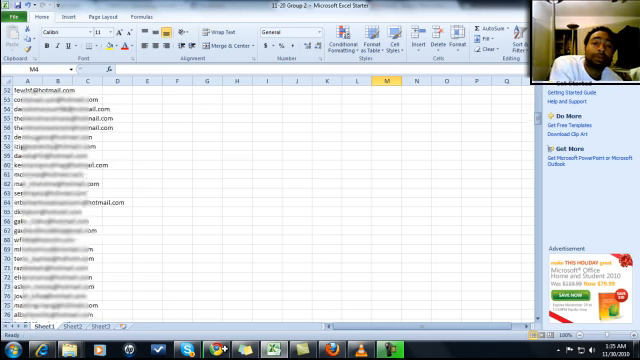
scroll(down, 3)
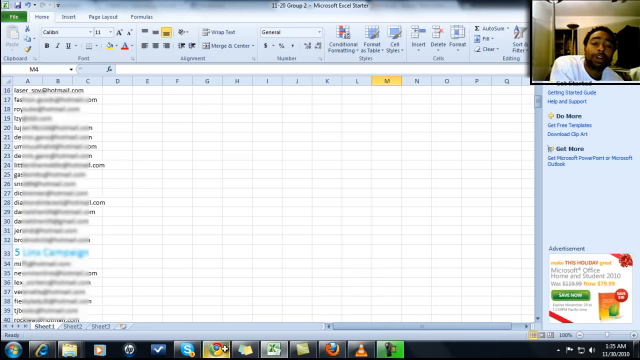